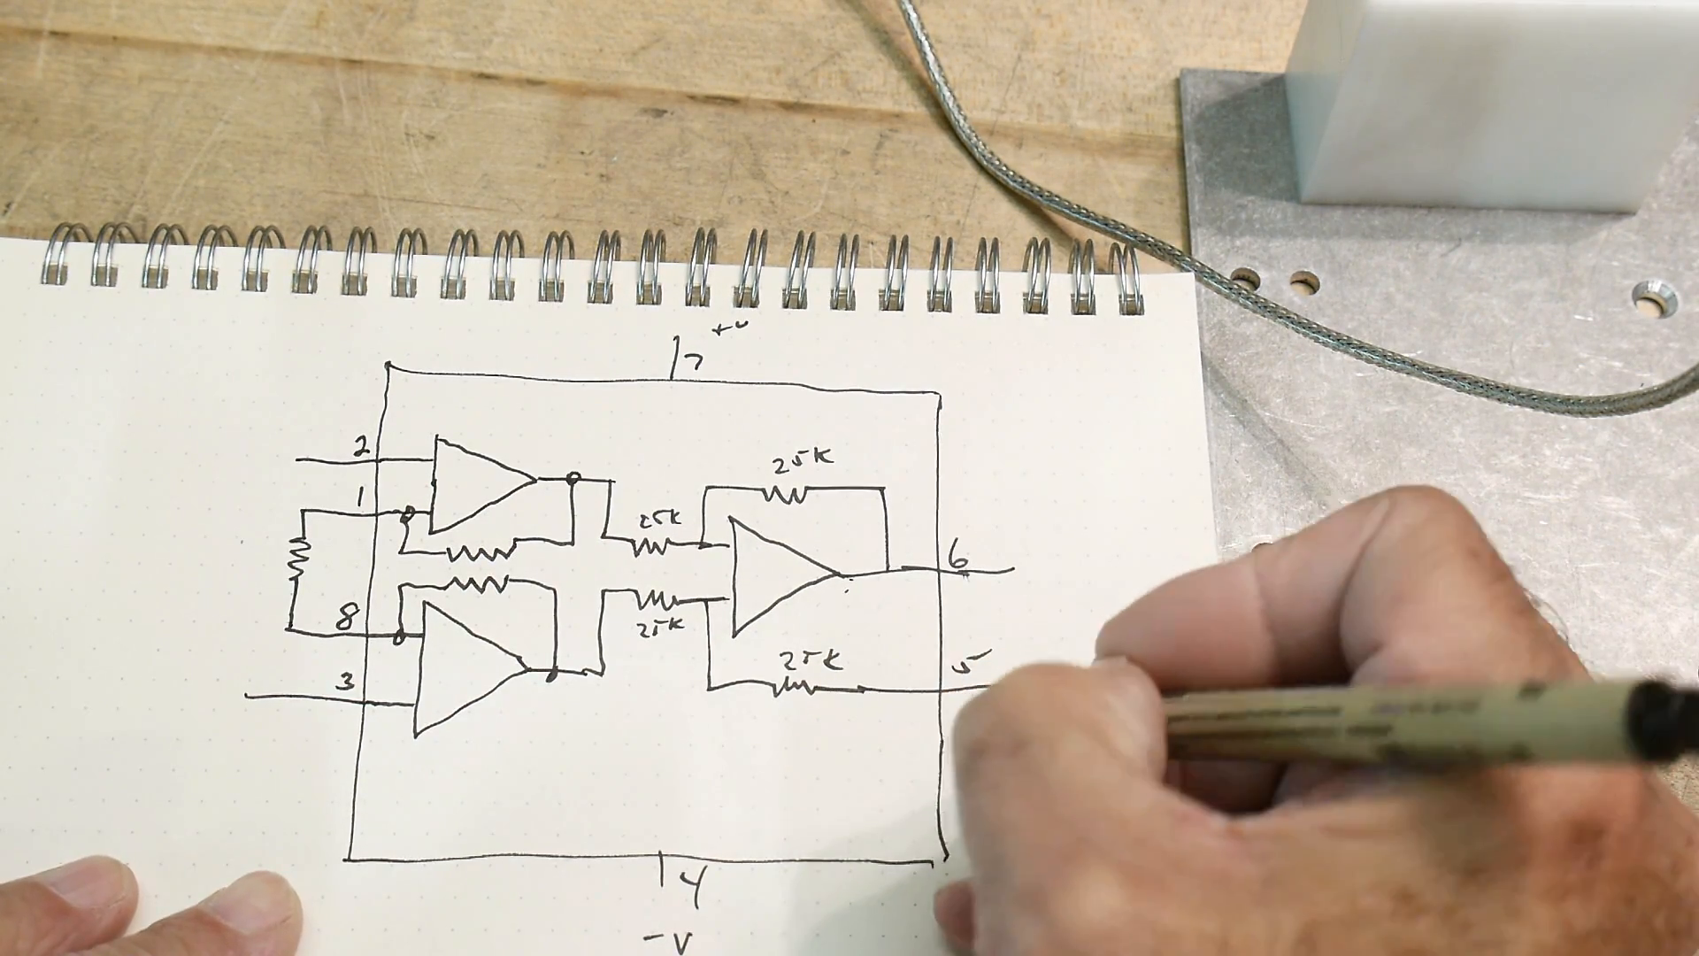
# Tie the pin 5 output line to a ground symbol in the sketch
pyautogui.click(996, 715)
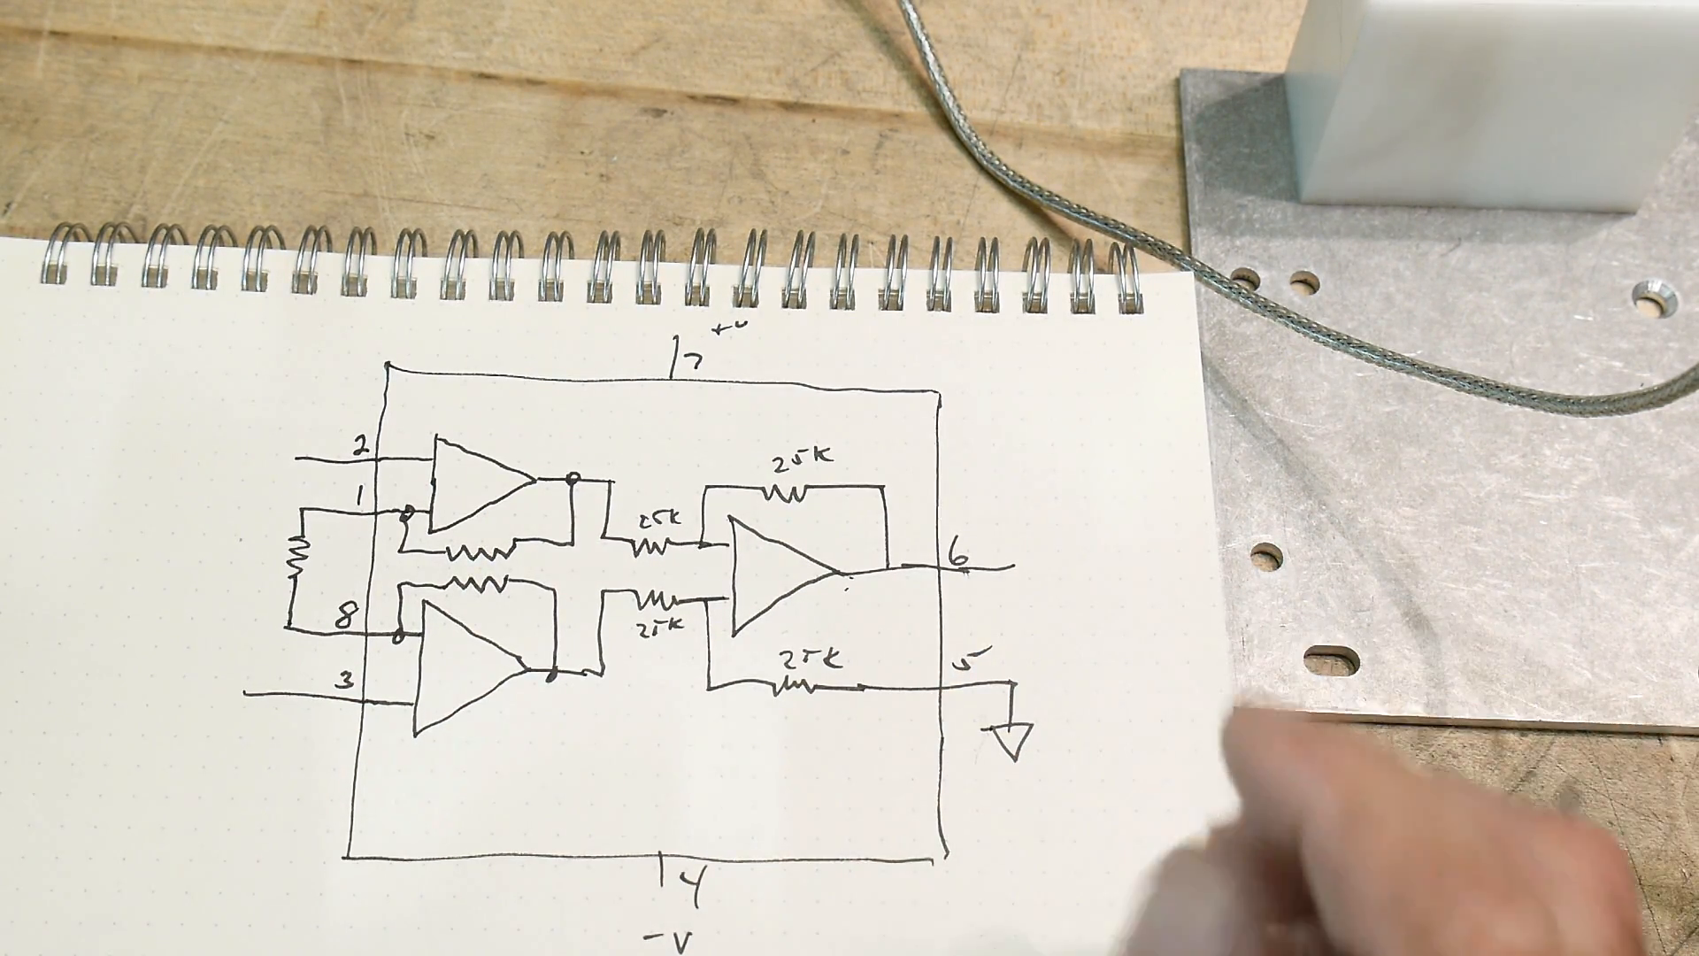